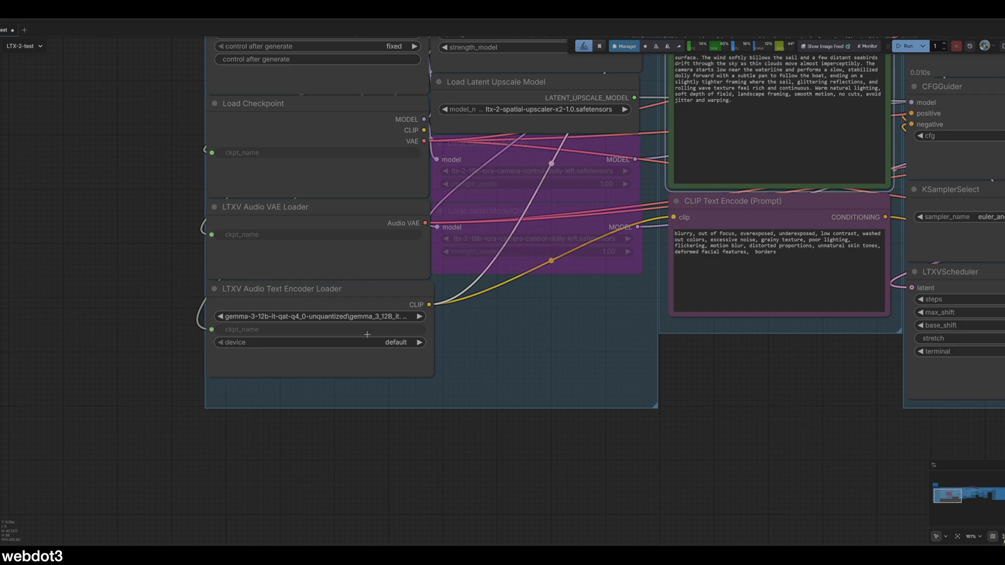
mouse_move(199, 337)
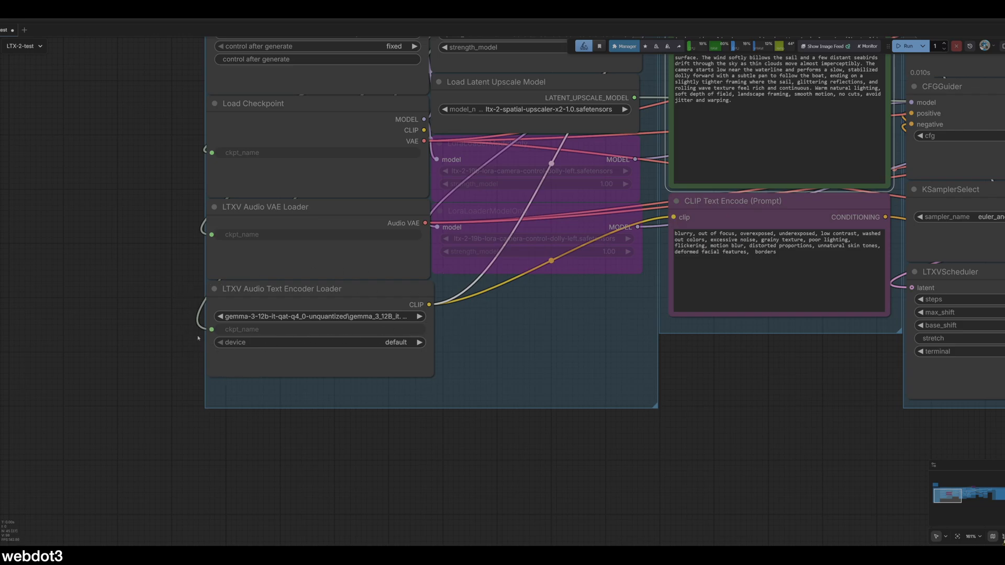
mouse_move(433, 334)
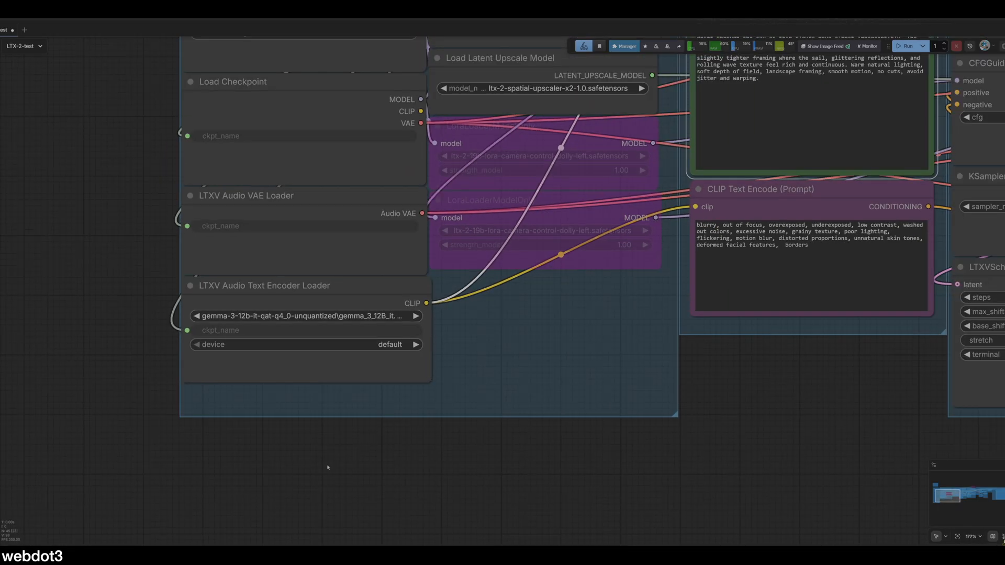
mouse_move(101, 330)
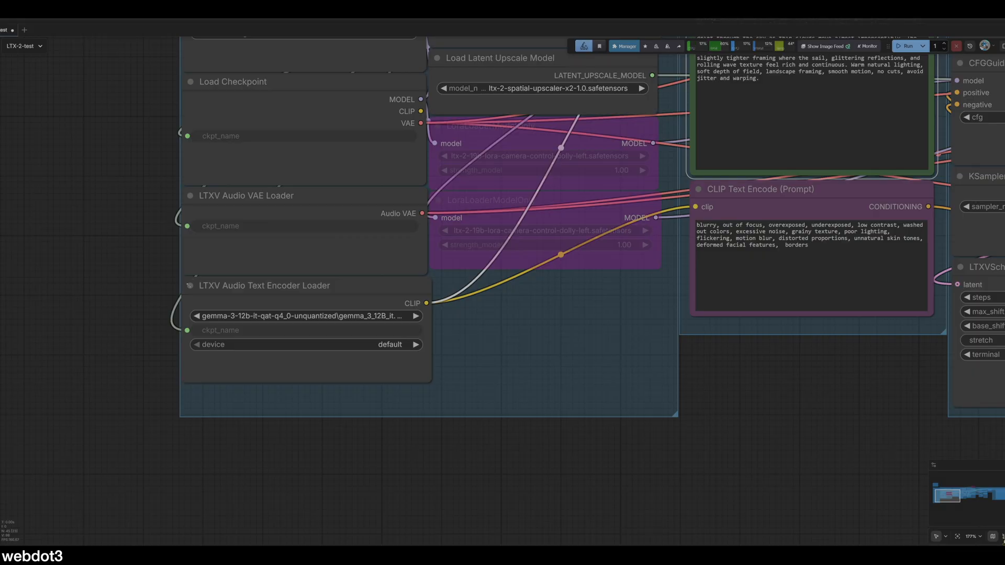
mouse_move(310, 232)
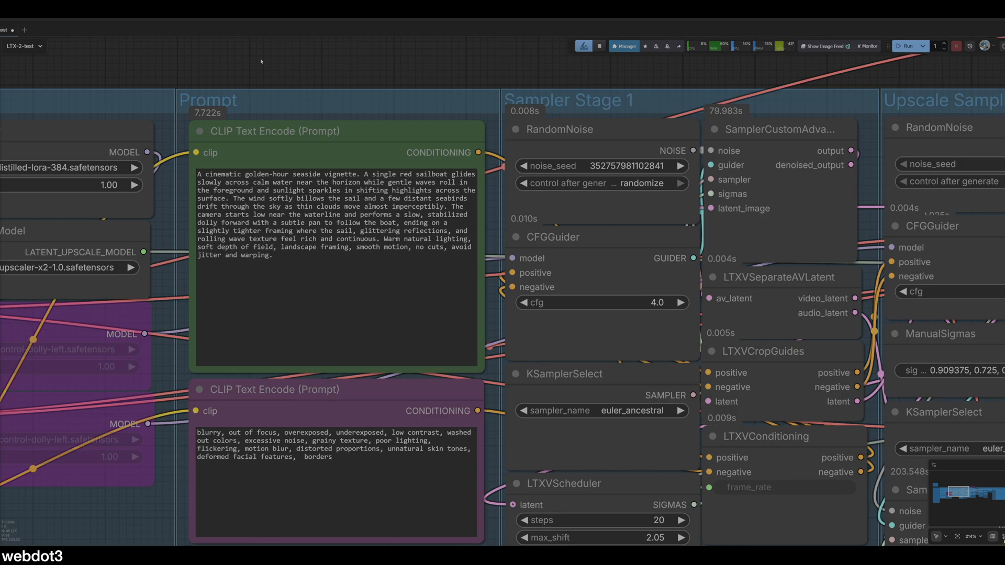
mouse_move(413, 67)
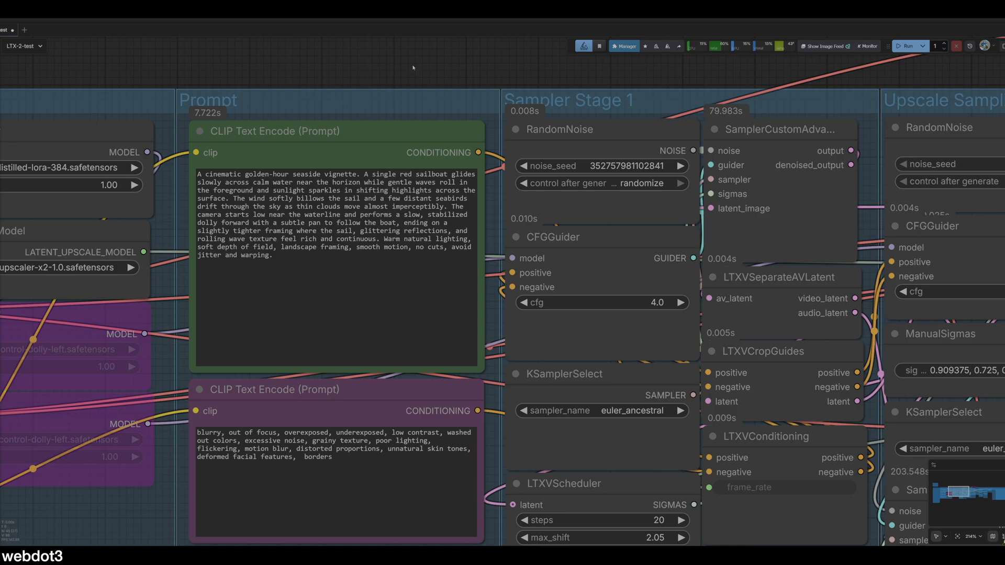
Step: Scroll through the SmallZero member site to reach the Premium Tools page
scroll(down, 3)
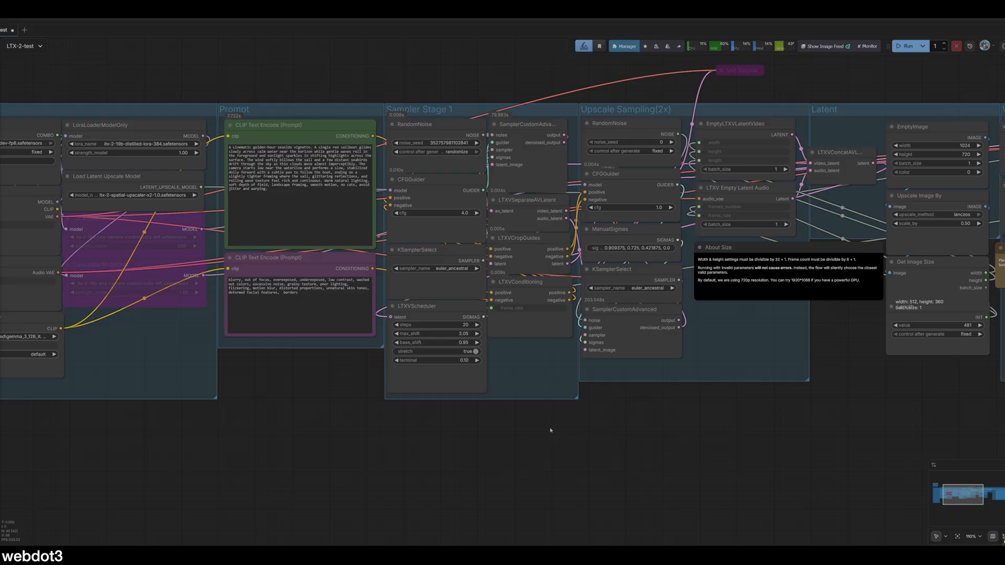
mouse_move(366, 357)
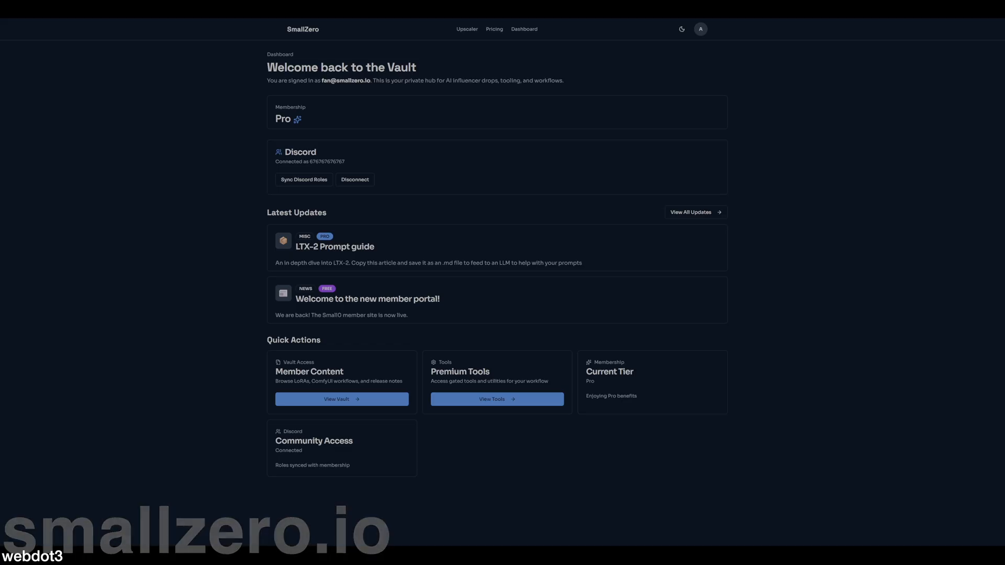
click(496, 399)
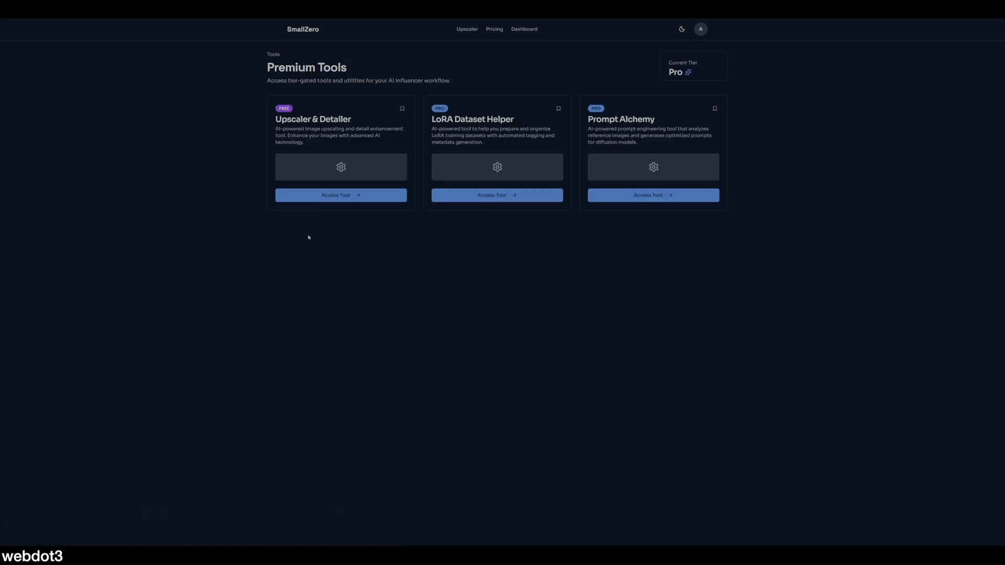
click(497, 195)
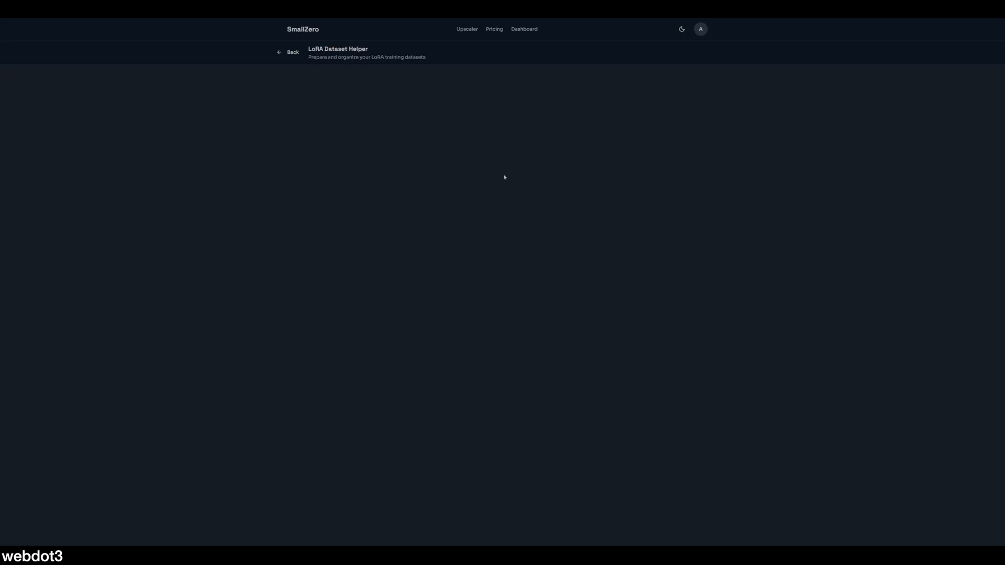
click(288, 51)
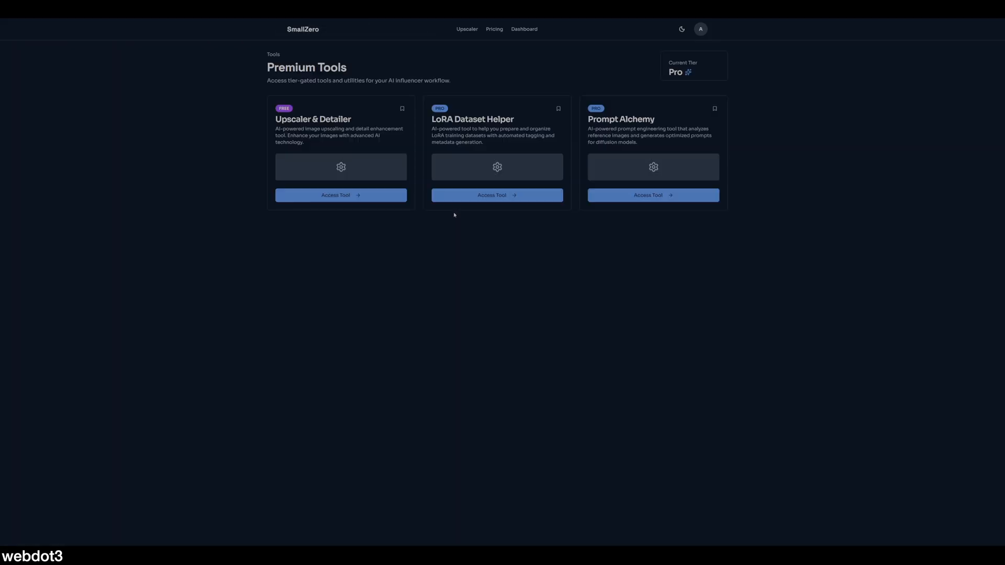
mouse_move(334, 212)
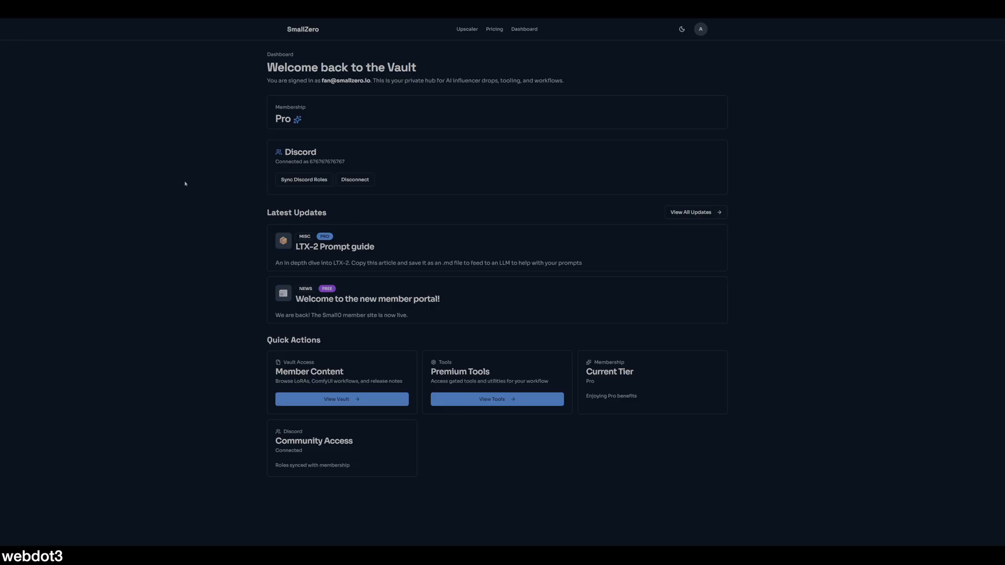
mouse_move(199, 174)
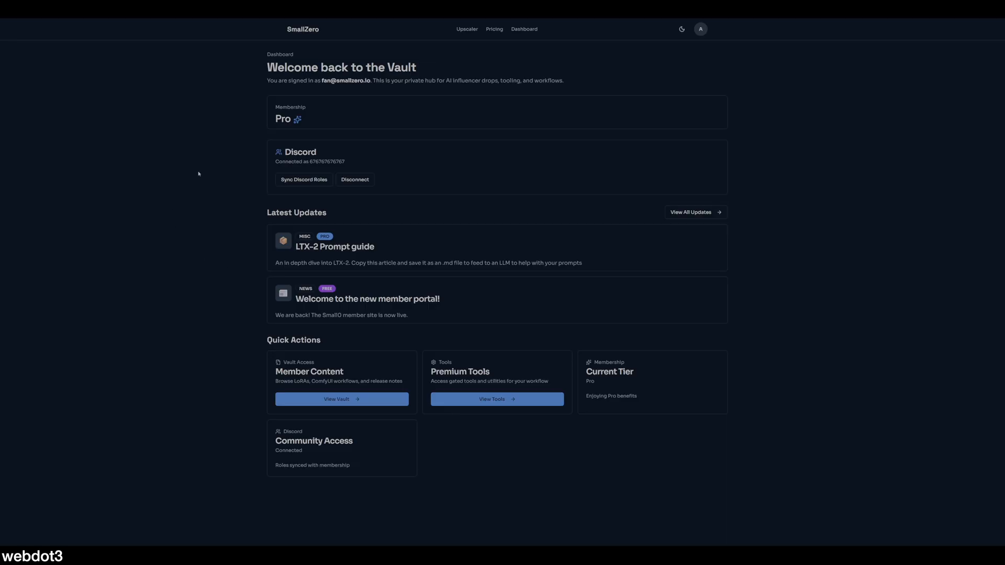